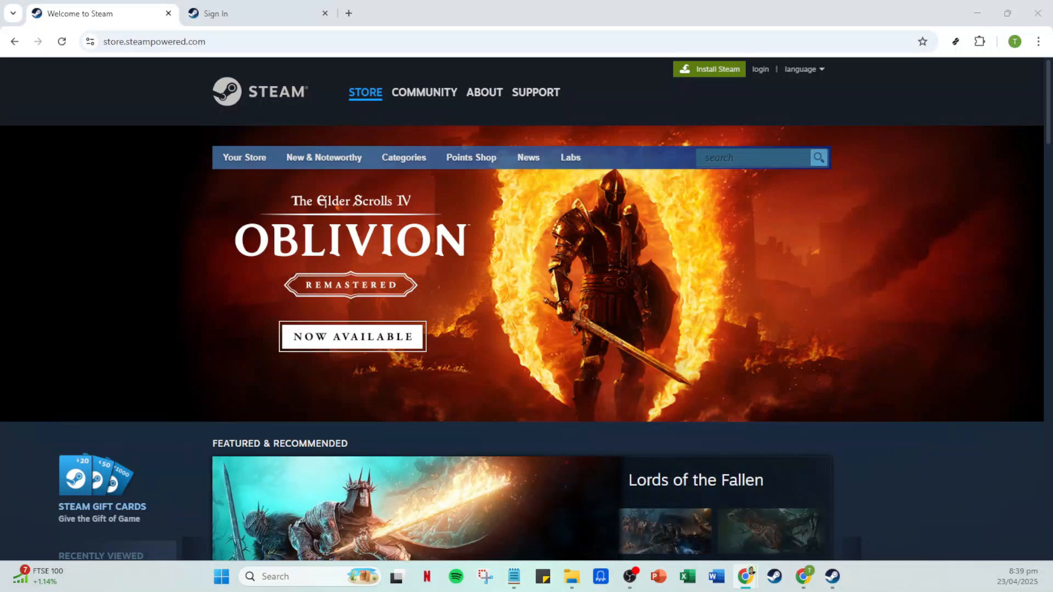
pyautogui.moveTo(815, 356)
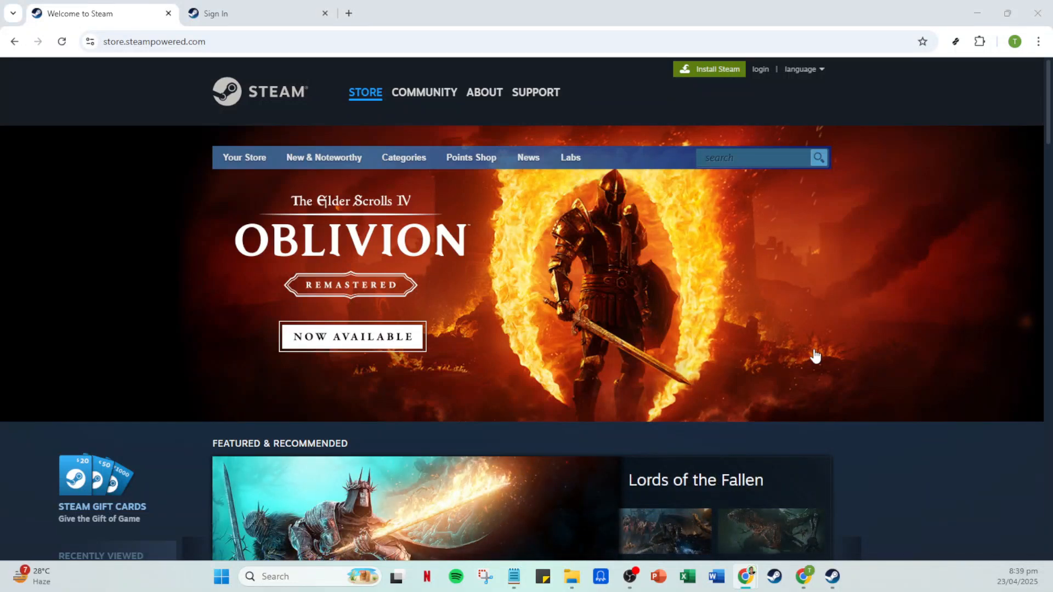
pyautogui.moveTo(778, 353)
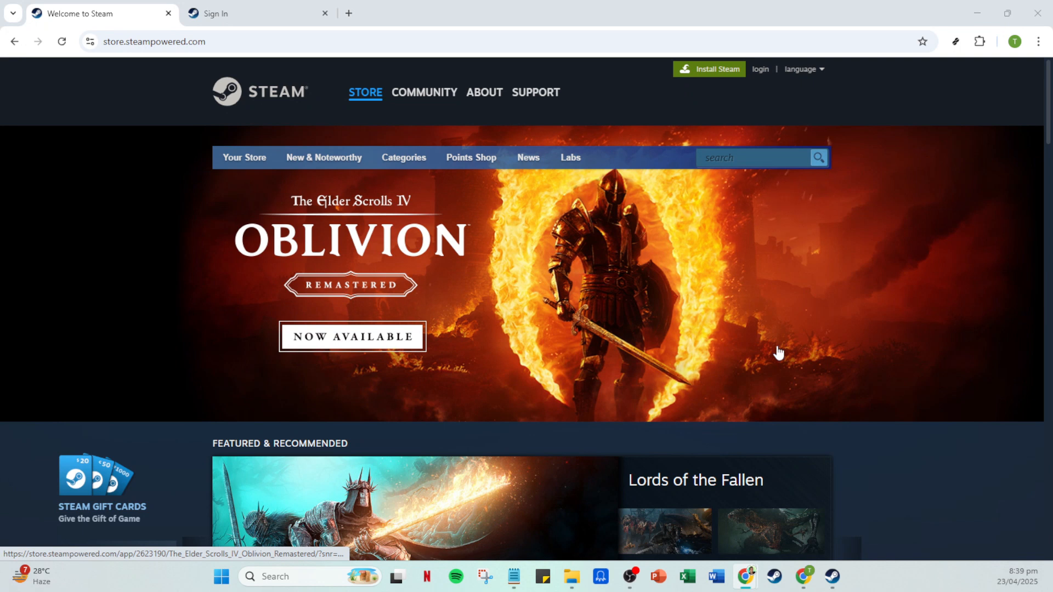
pyautogui.moveTo(946, 506)
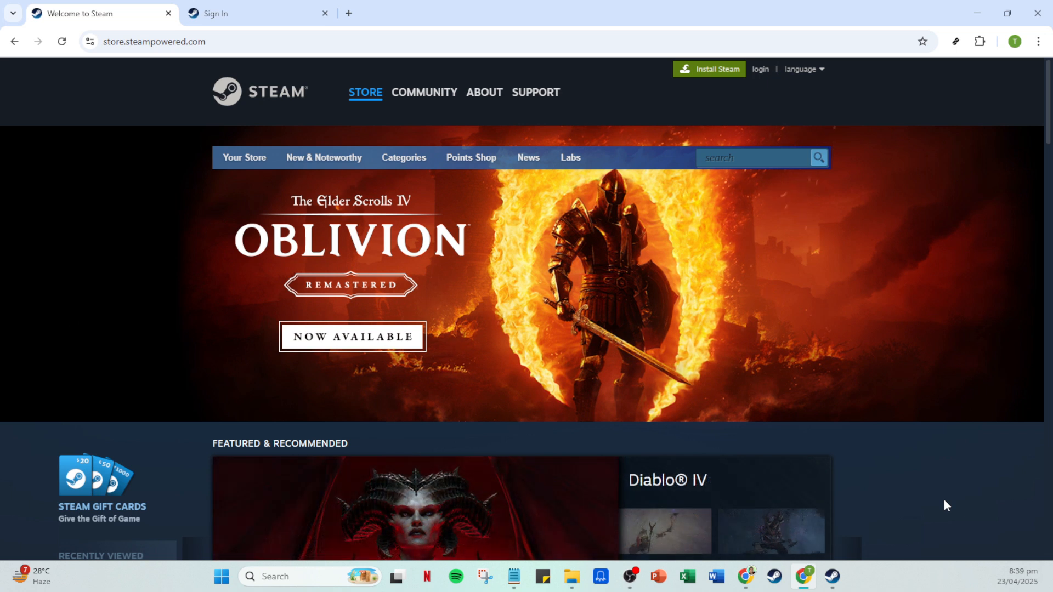
pyautogui.moveTo(912, 359)
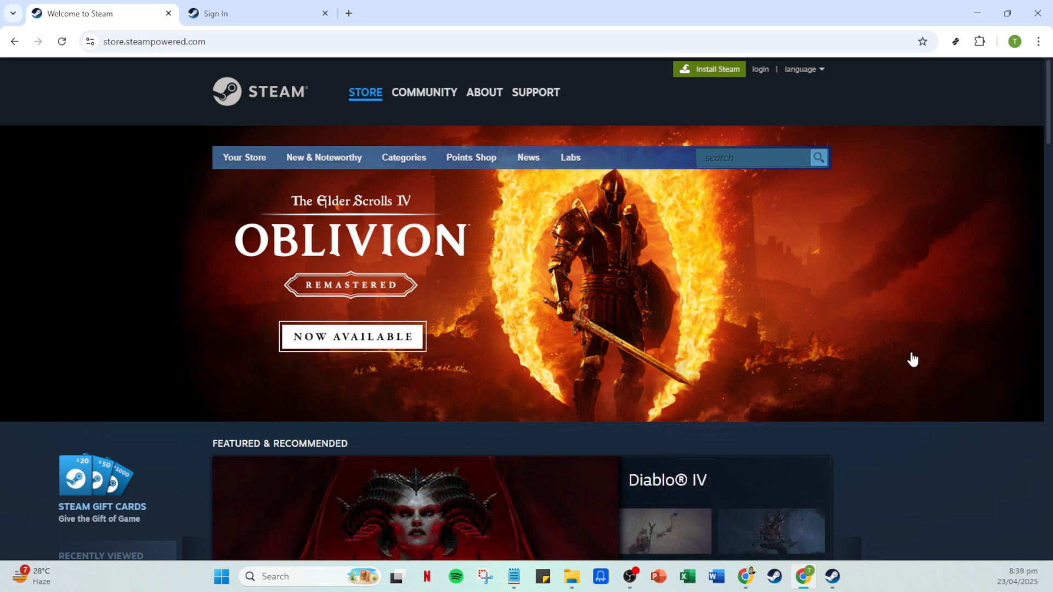
pyautogui.moveTo(940, 289)
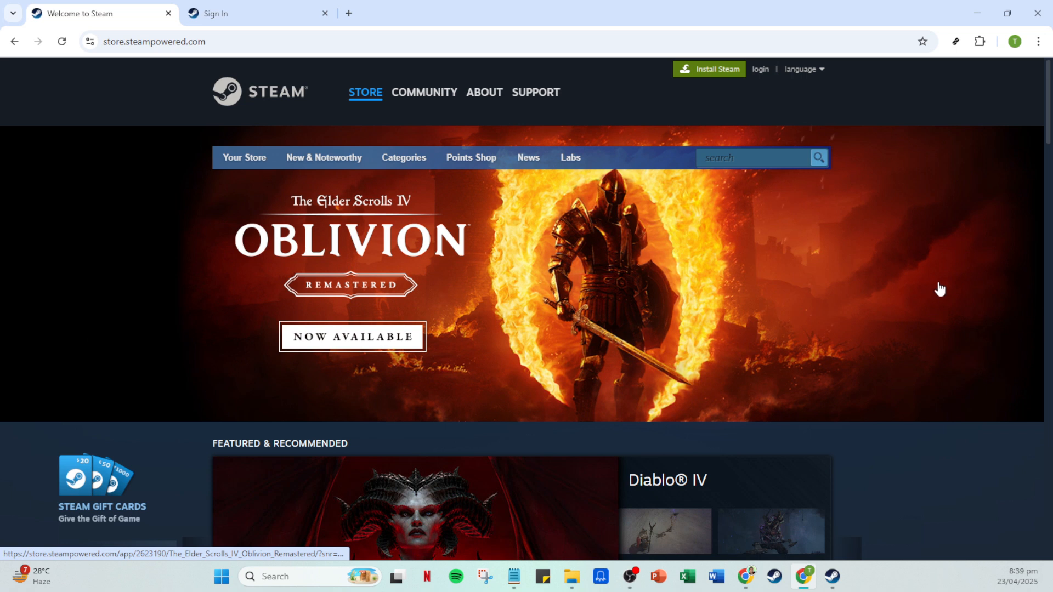
pyautogui.moveTo(897, 193)
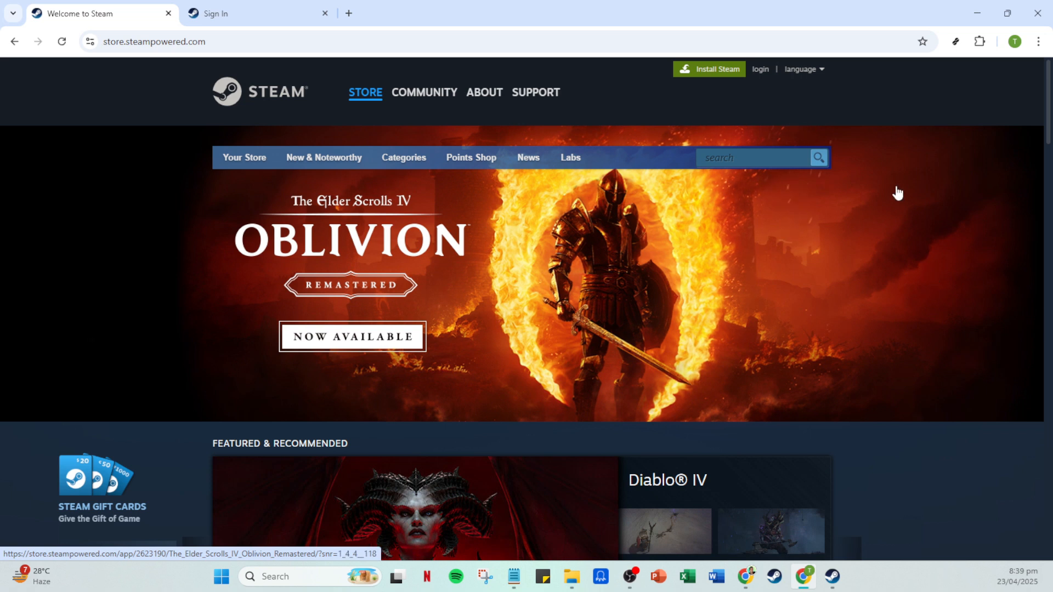
pyautogui.moveTo(1013, 439)
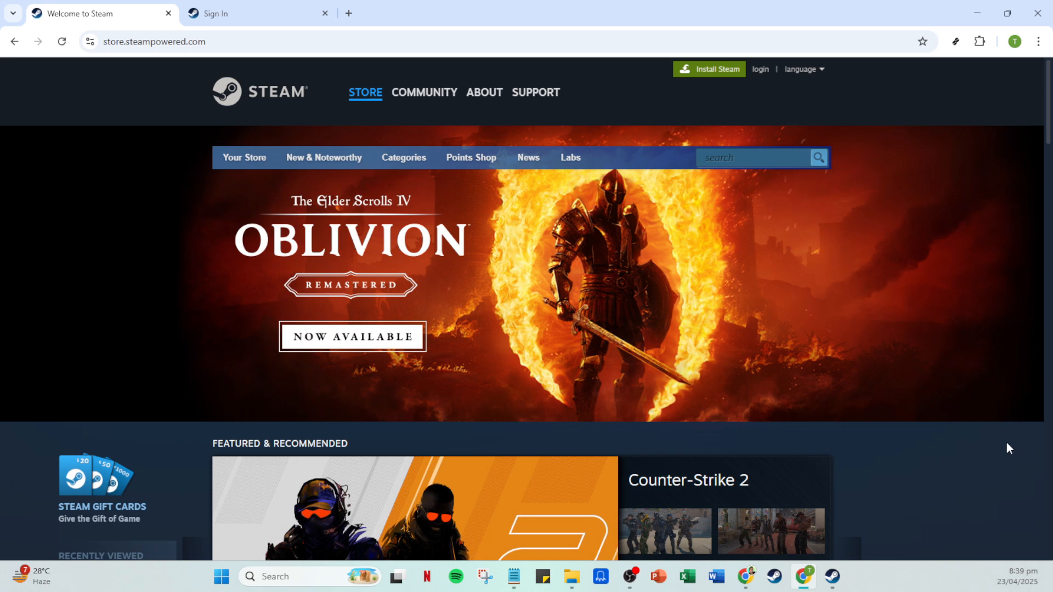
pyautogui.moveTo(984, 374)
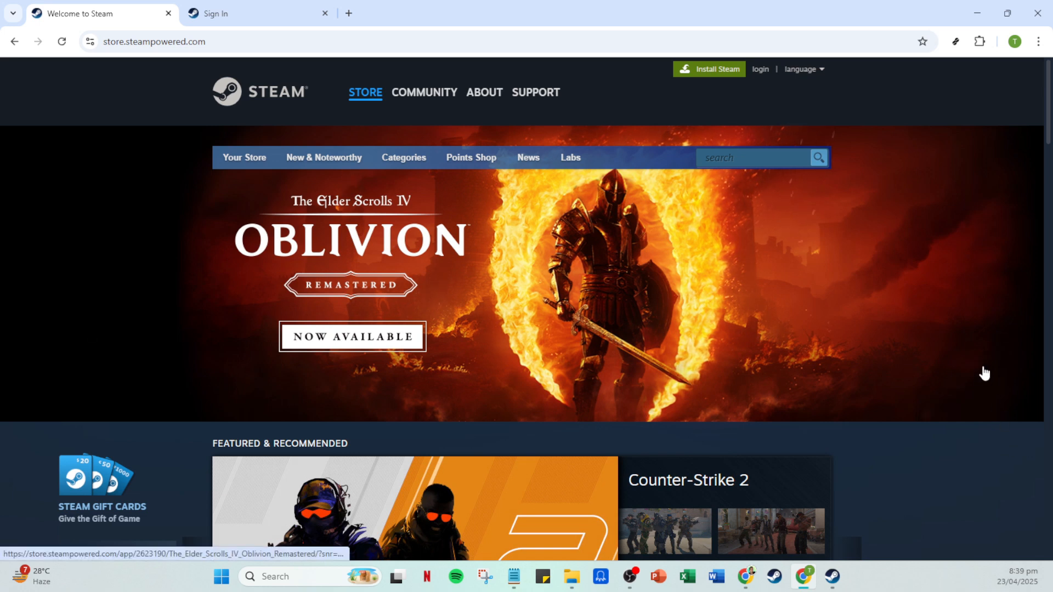
pyautogui.moveTo(752, 110)
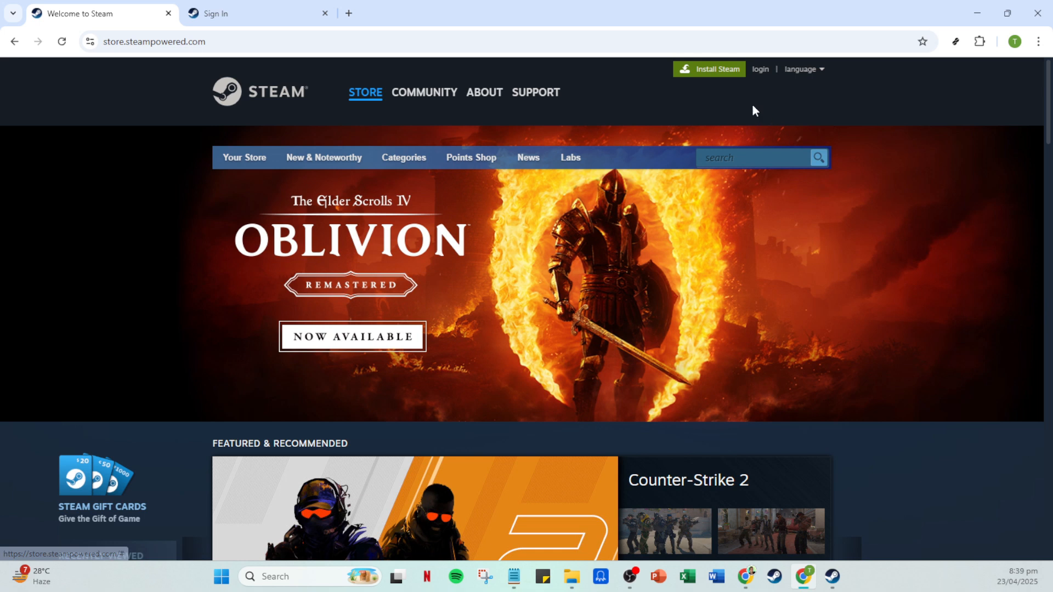
pyautogui.moveTo(760, 70)
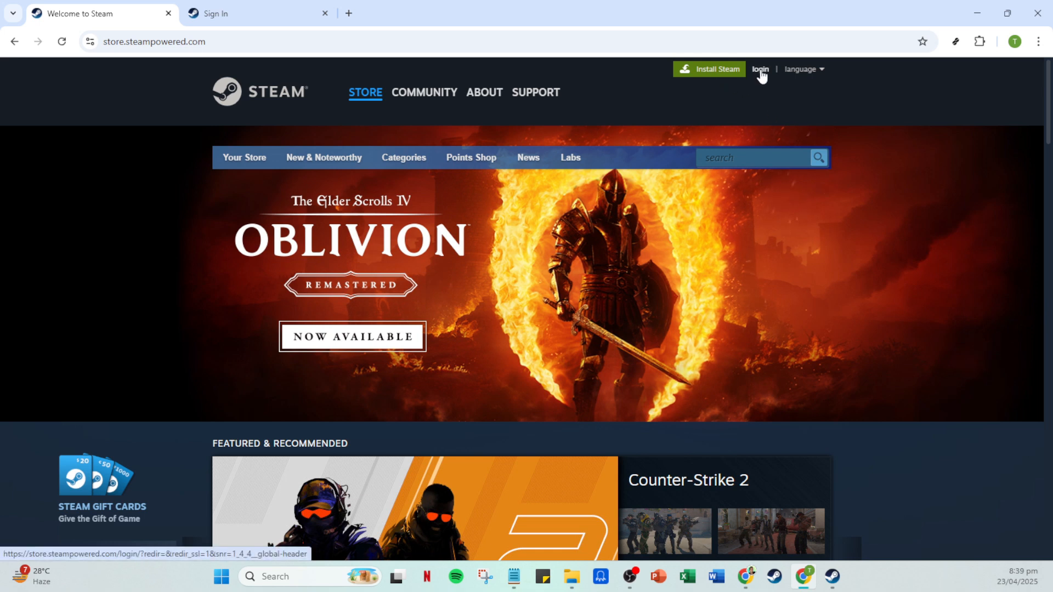
# Open the store's Sign in page, then switch to the Steam desktop app
pyautogui.click(759, 69)
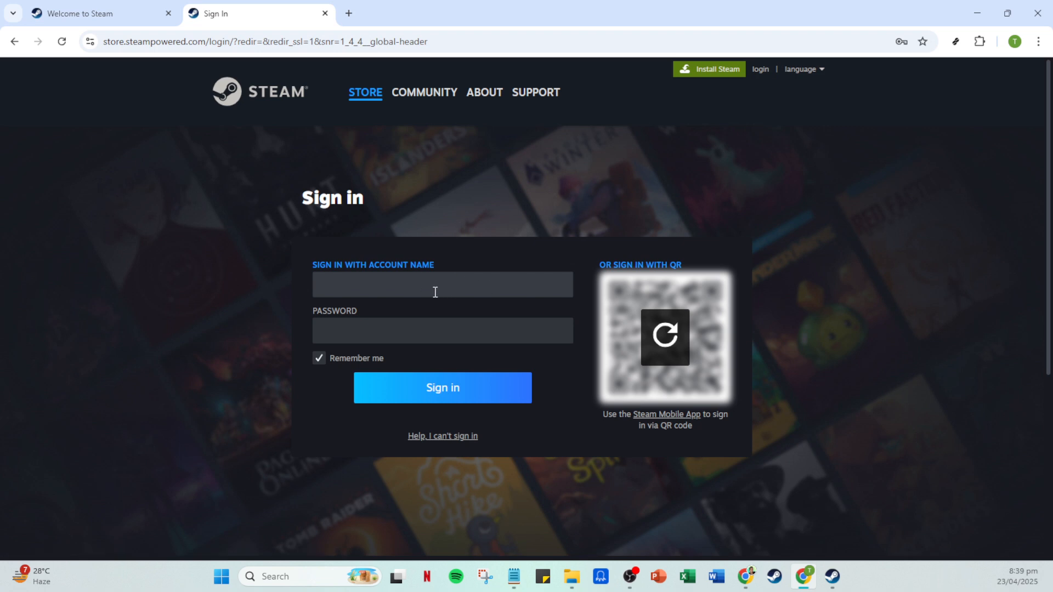
pyautogui.moveTo(443, 389)
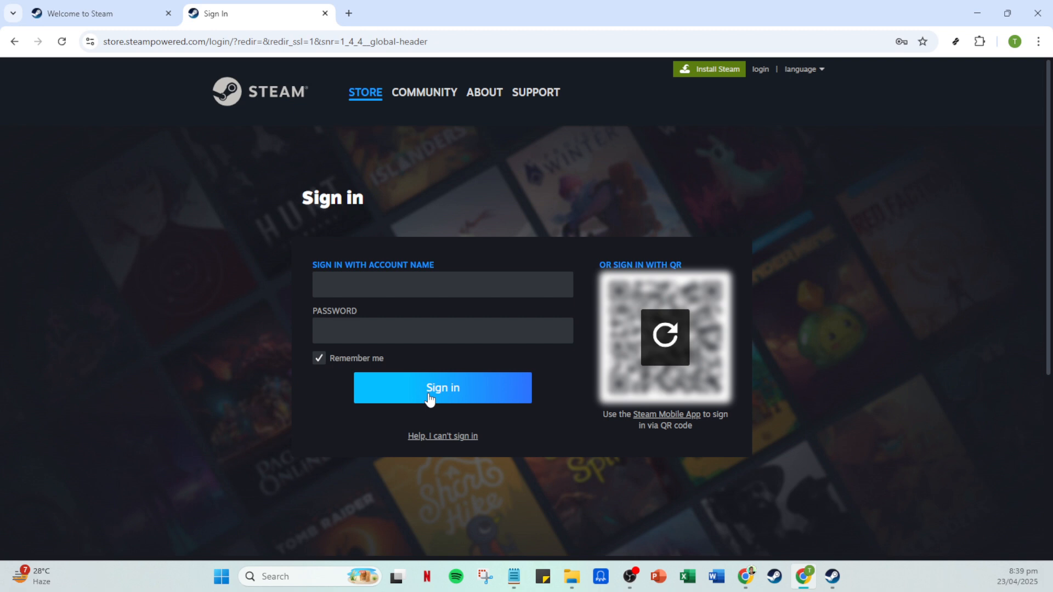
pyautogui.moveTo(809, 511)
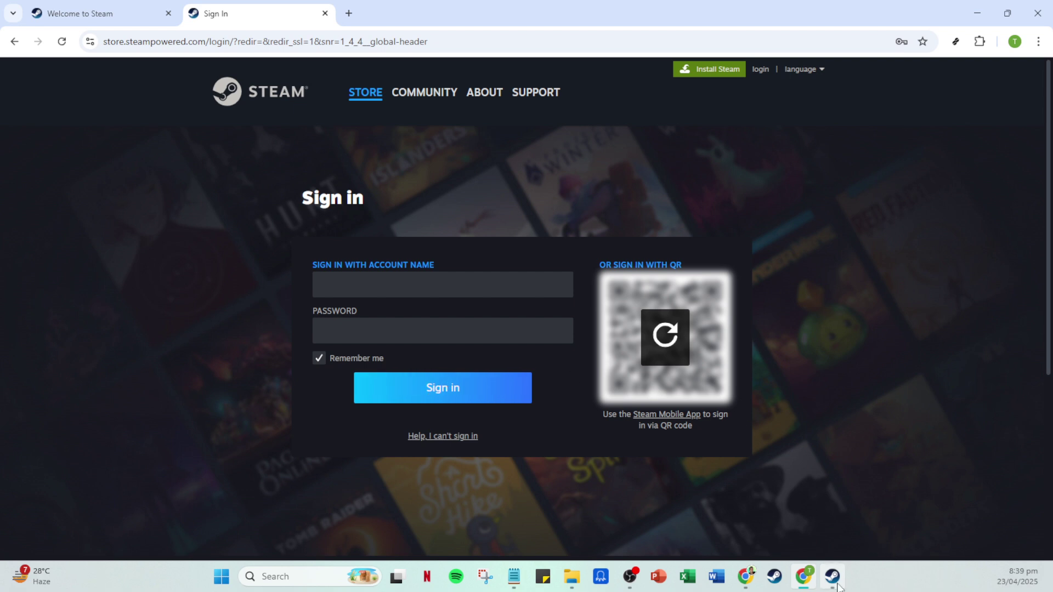
pyautogui.click(832, 582)
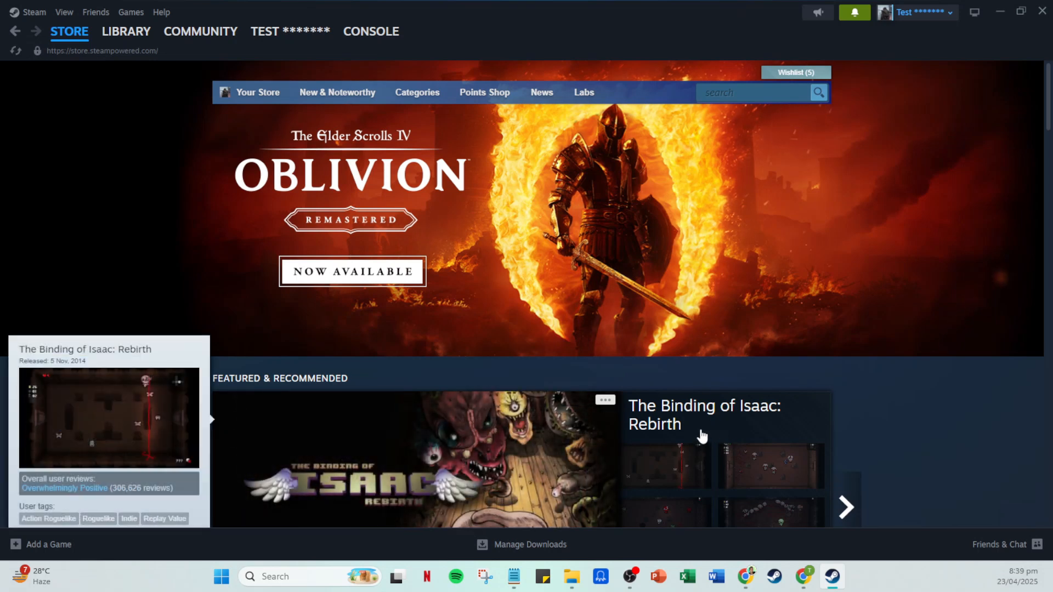
pyautogui.moveTo(246, 180)
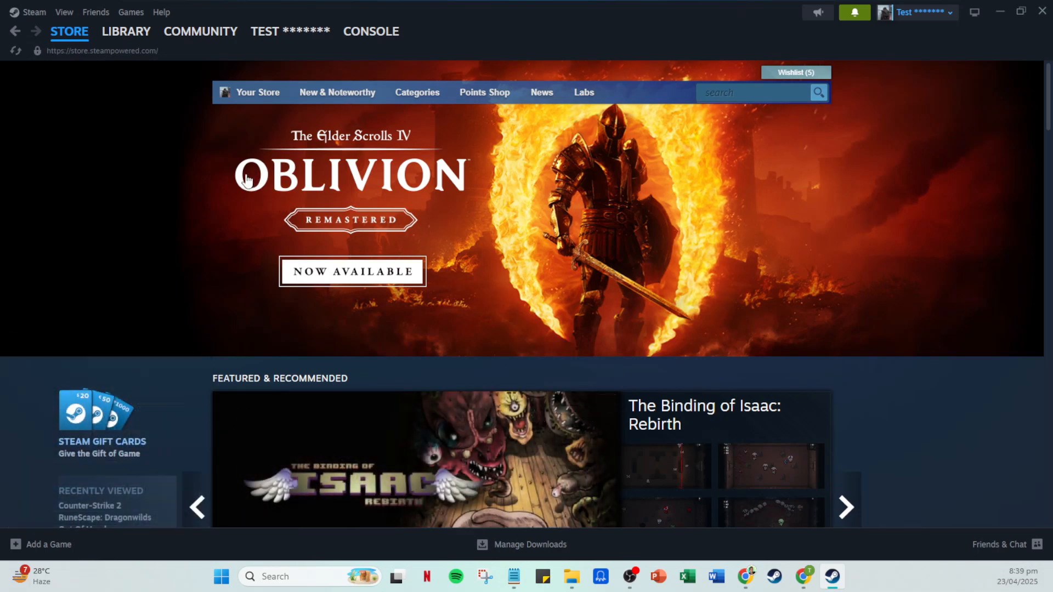
pyautogui.moveTo(301, 57)
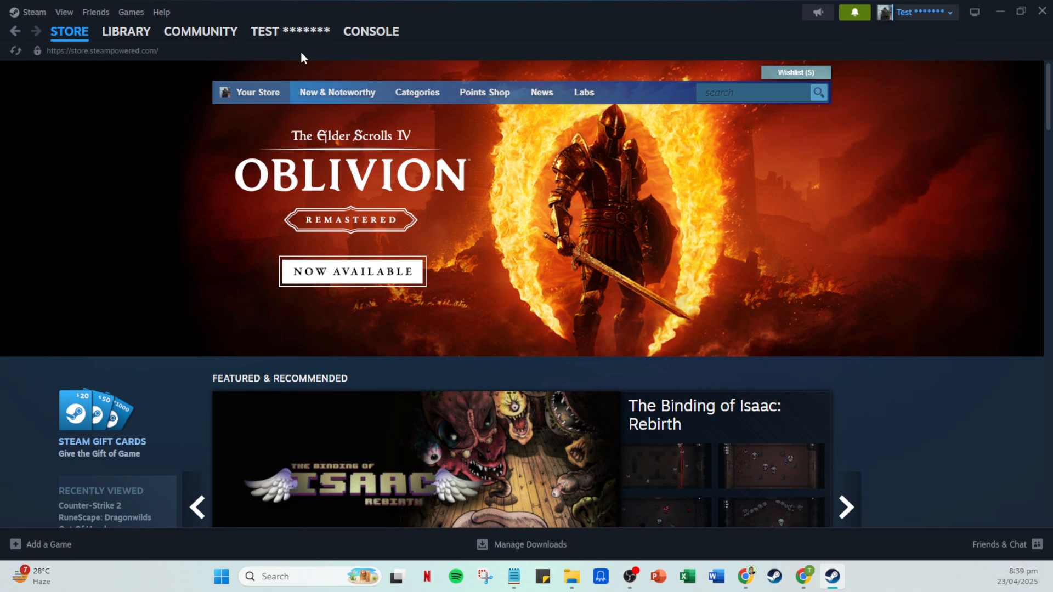
# Go to the Steam store front page via the STORE tab
pyautogui.click(69, 31)
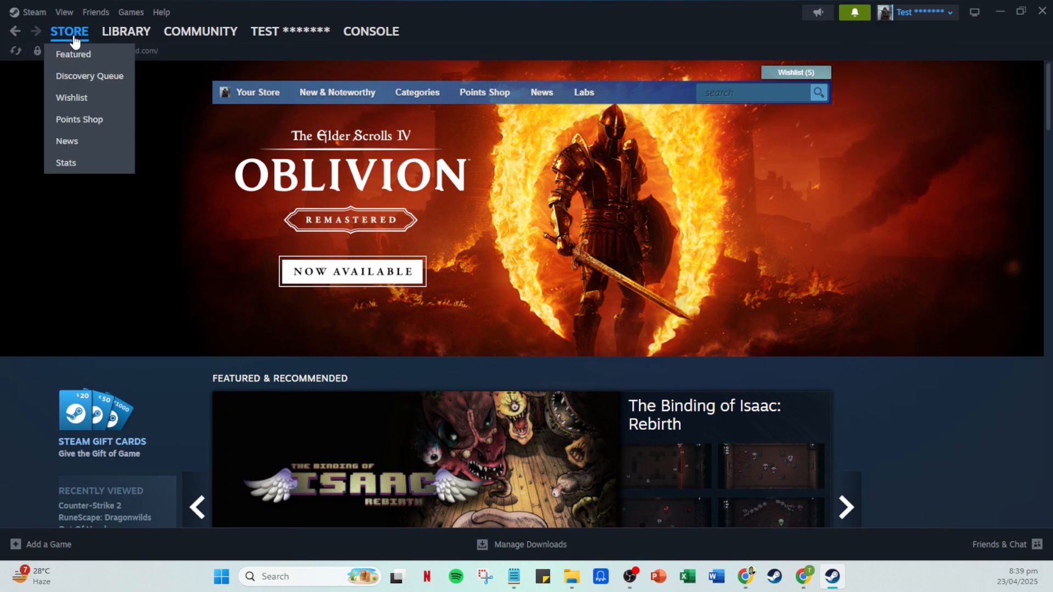
pyautogui.moveTo(739, 128)
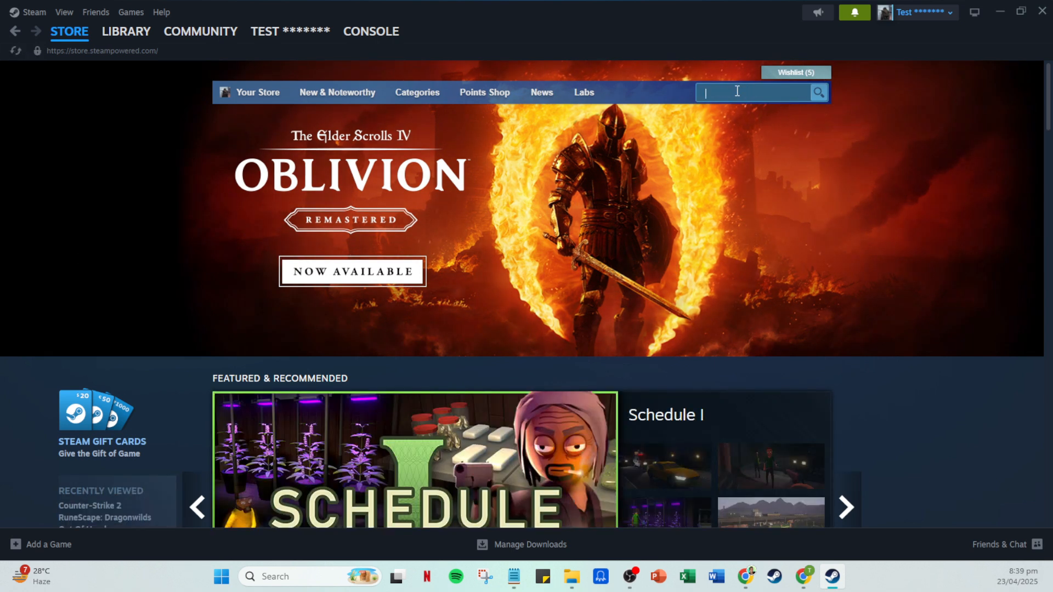
# Search the store for 'call of duty'
pyautogui.write('call of duty')
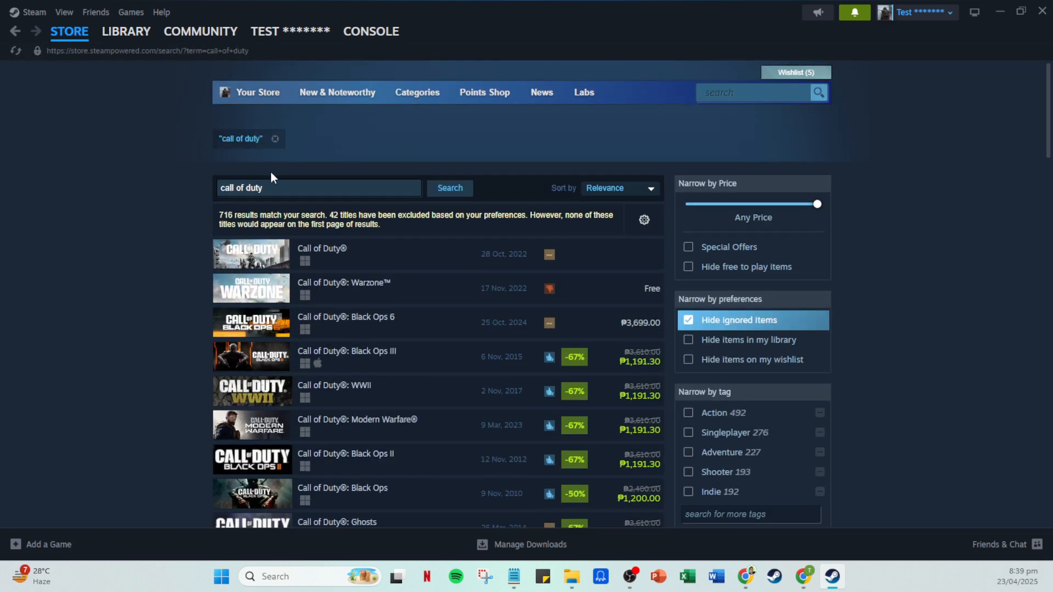
pyautogui.moveTo(252, 254)
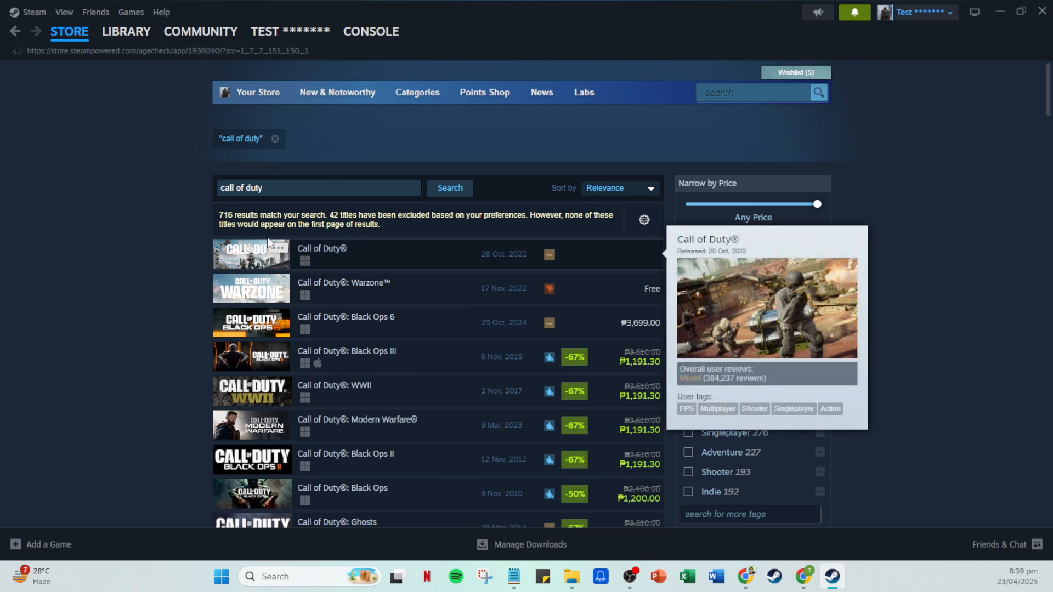
# Open the Call of Duty® result to reach its age-verification page
pyautogui.click(322, 248)
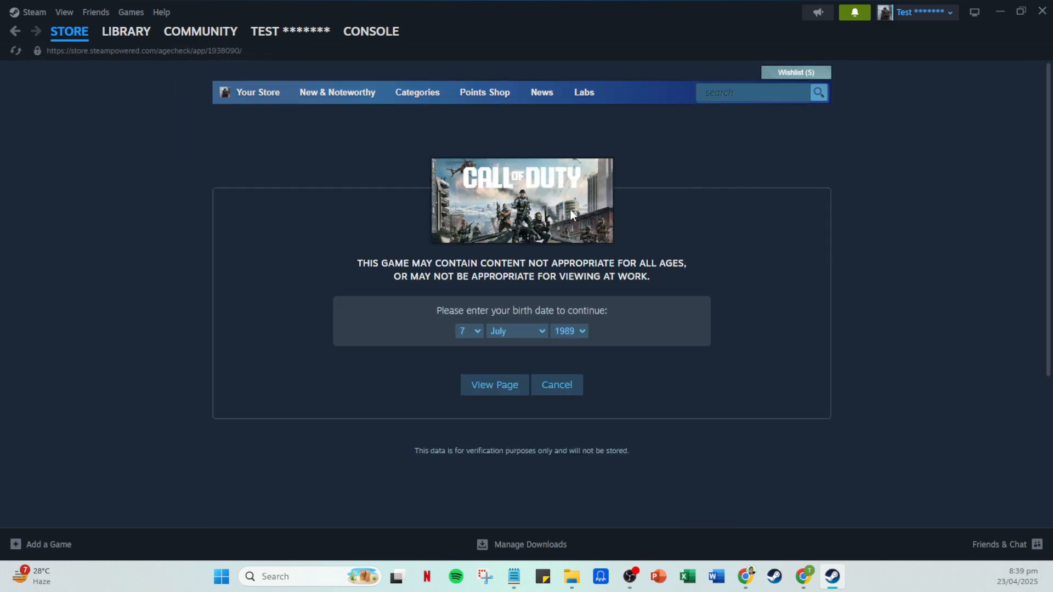
pyautogui.moveTo(461, 342)
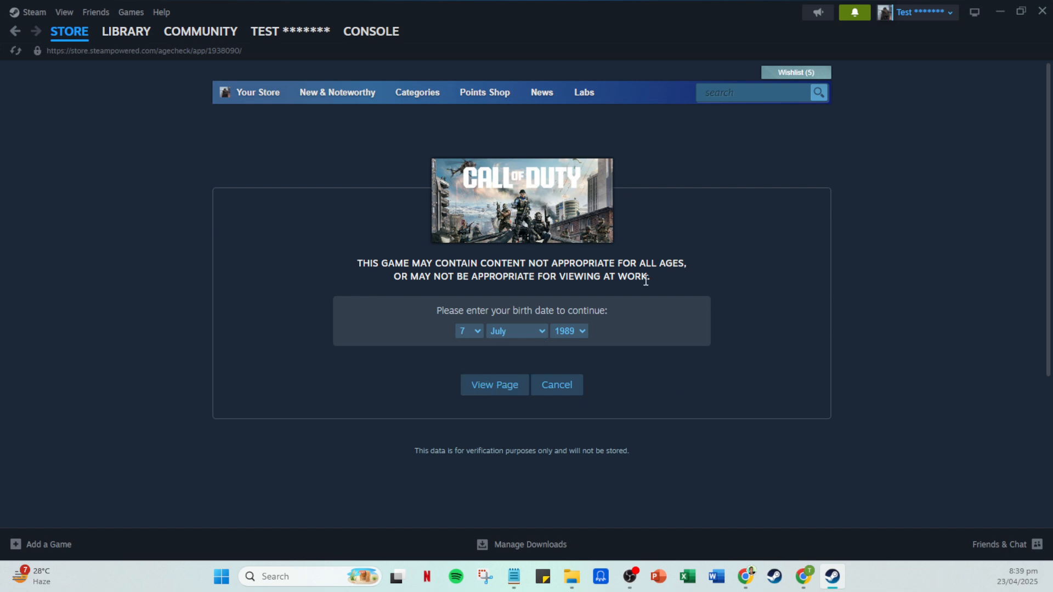
pyautogui.moveTo(551, 330)
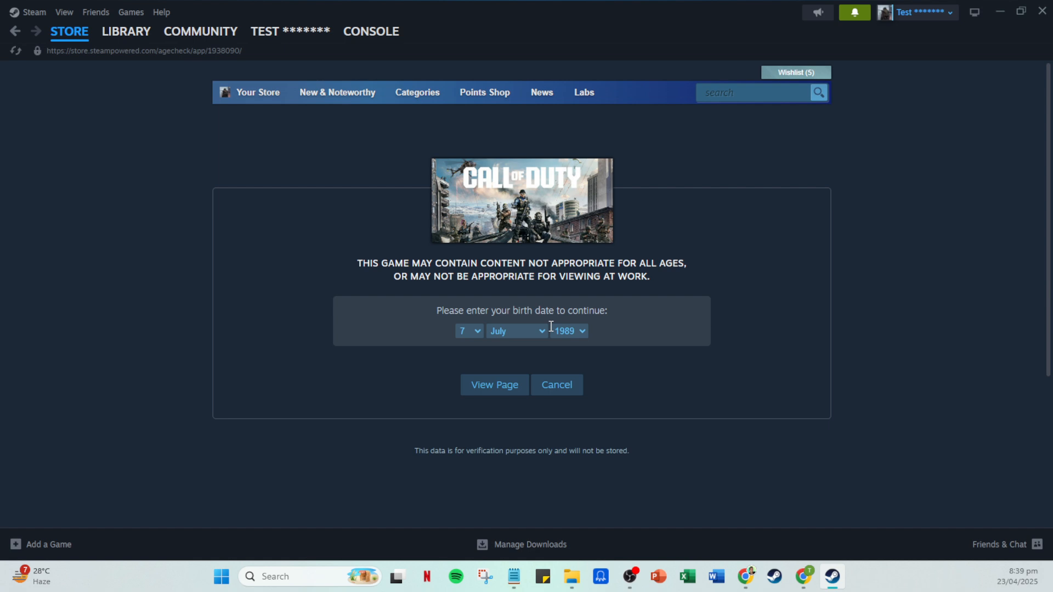
pyautogui.moveTo(563, 294)
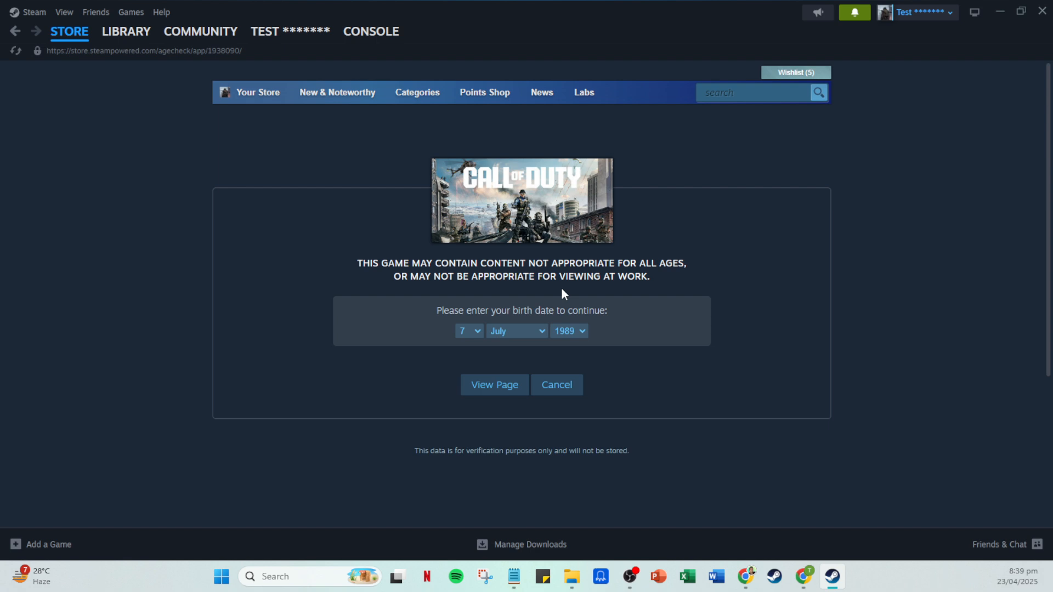
pyautogui.moveTo(607, 330)
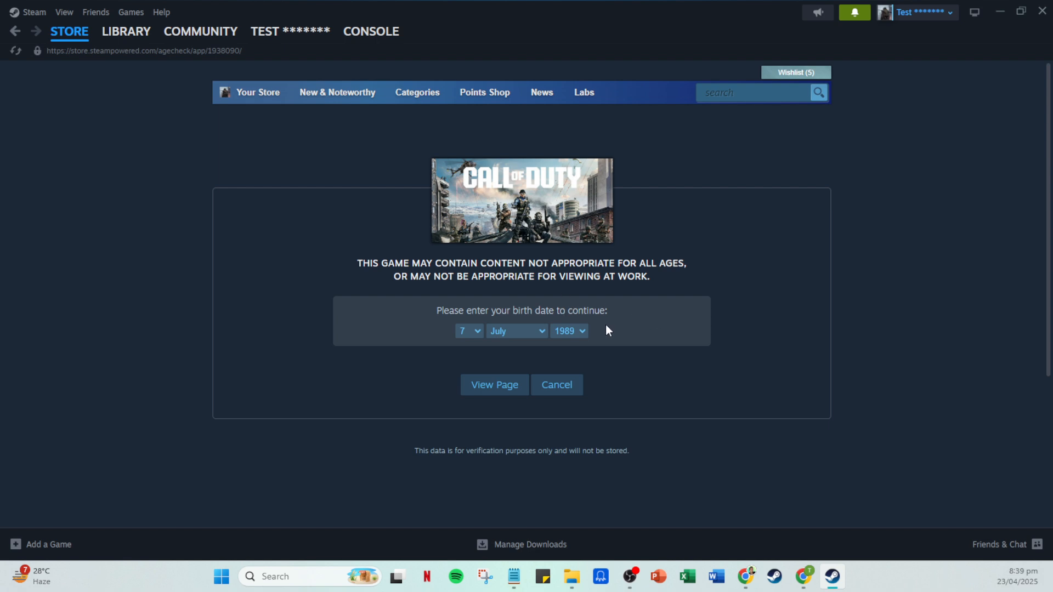
pyautogui.click(568, 331)
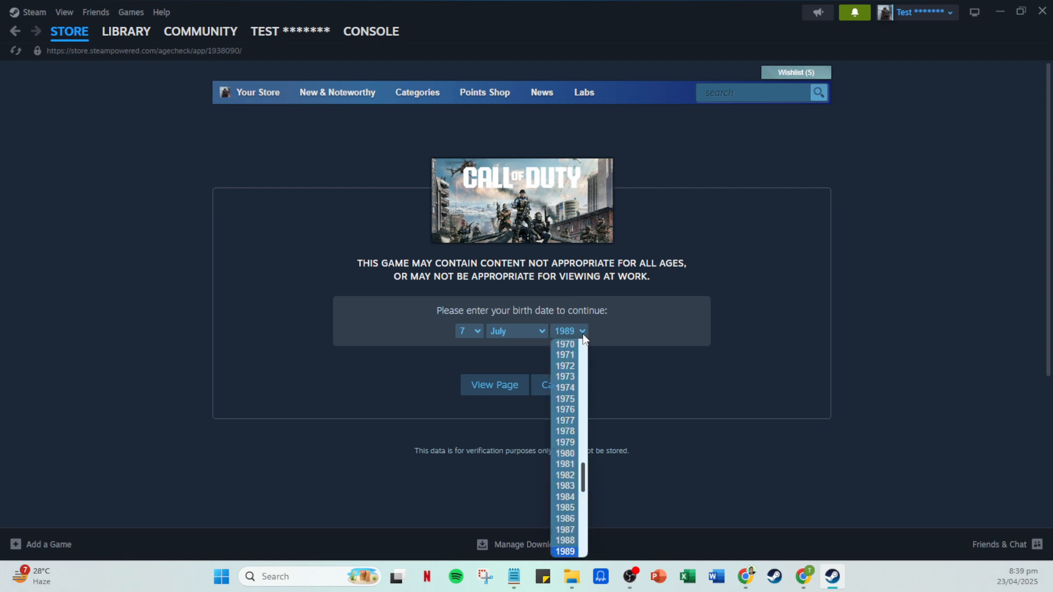
pyautogui.moveTo(559, 519)
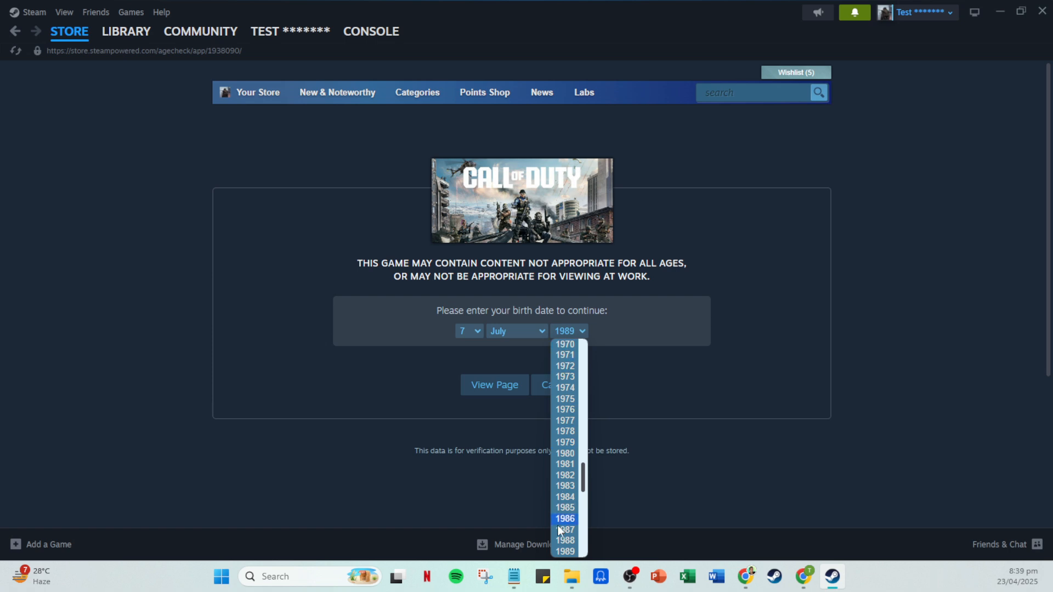
pyautogui.moveTo(692, 355)
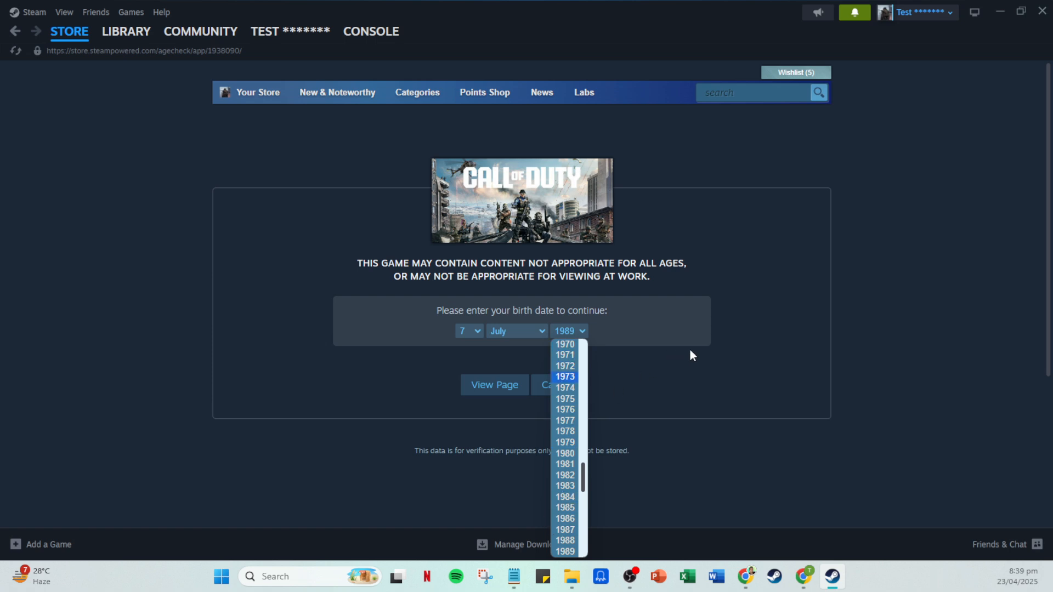
pyautogui.moveTo(590, 388)
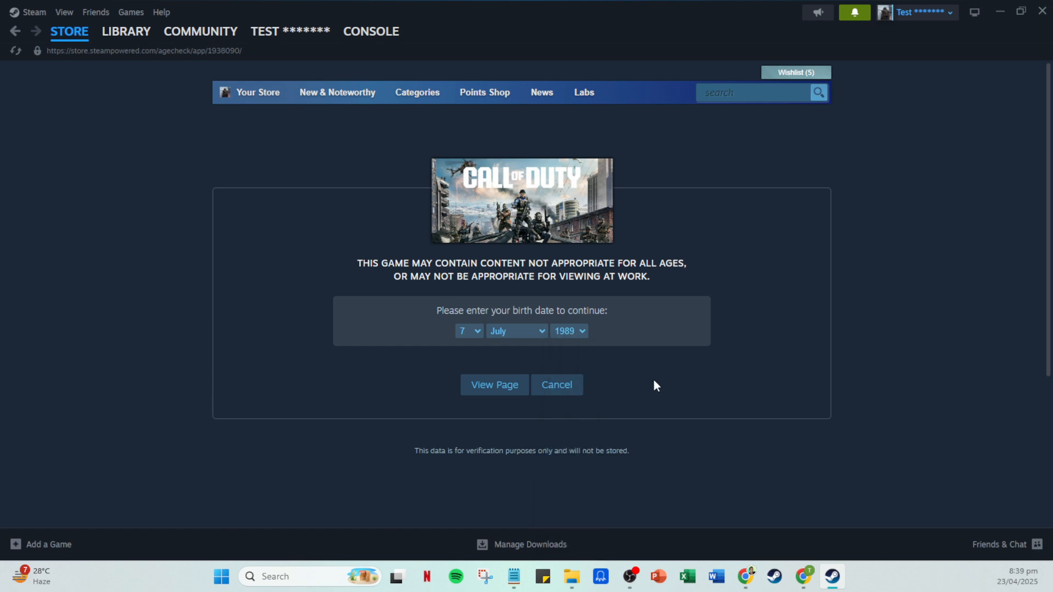
pyautogui.moveTo(676, 381)
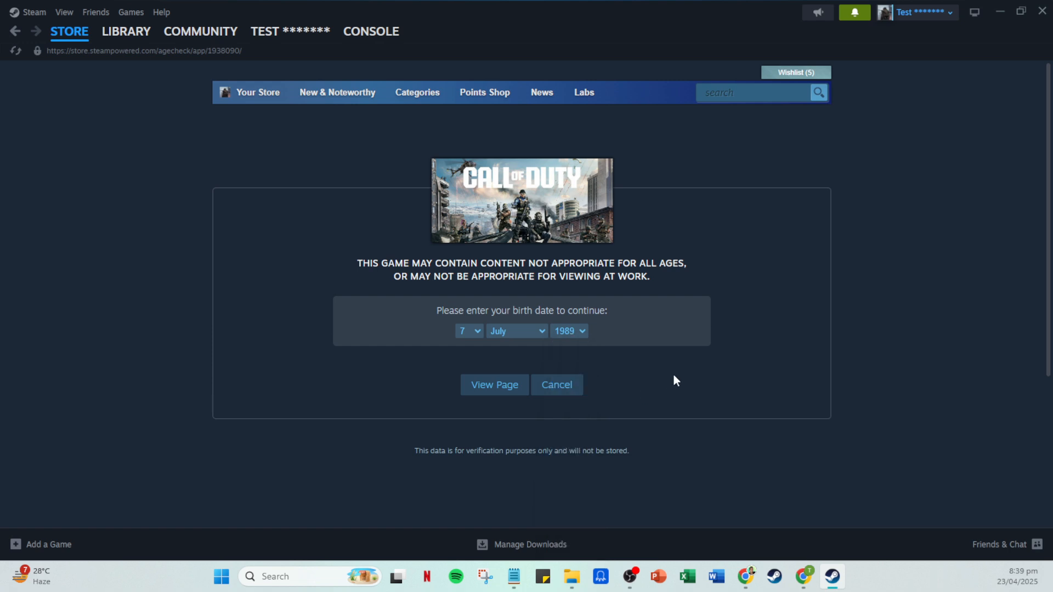
pyautogui.moveTo(691, 377)
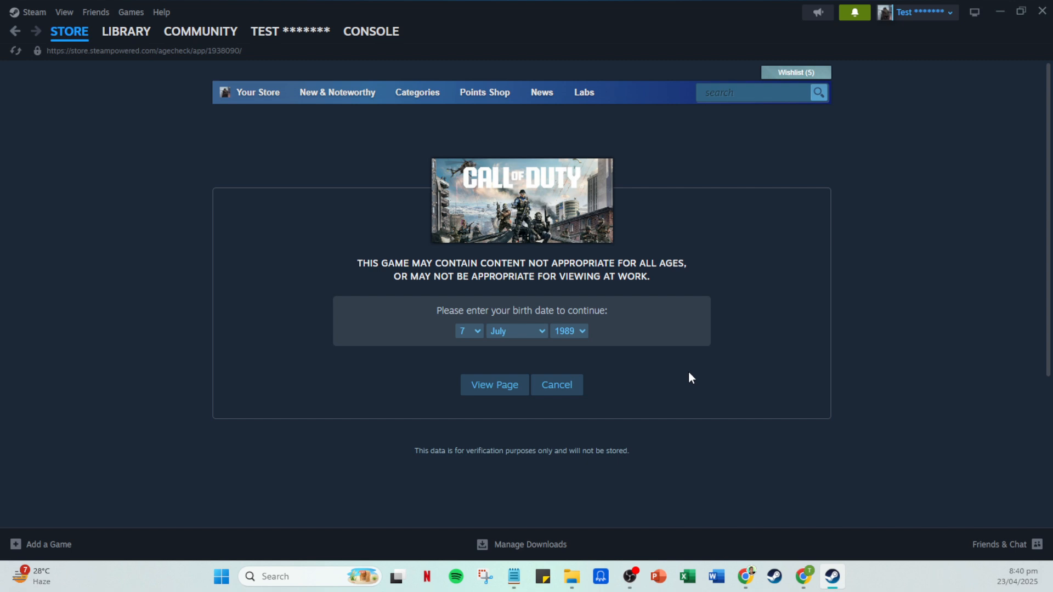
pyautogui.moveTo(975, 364)
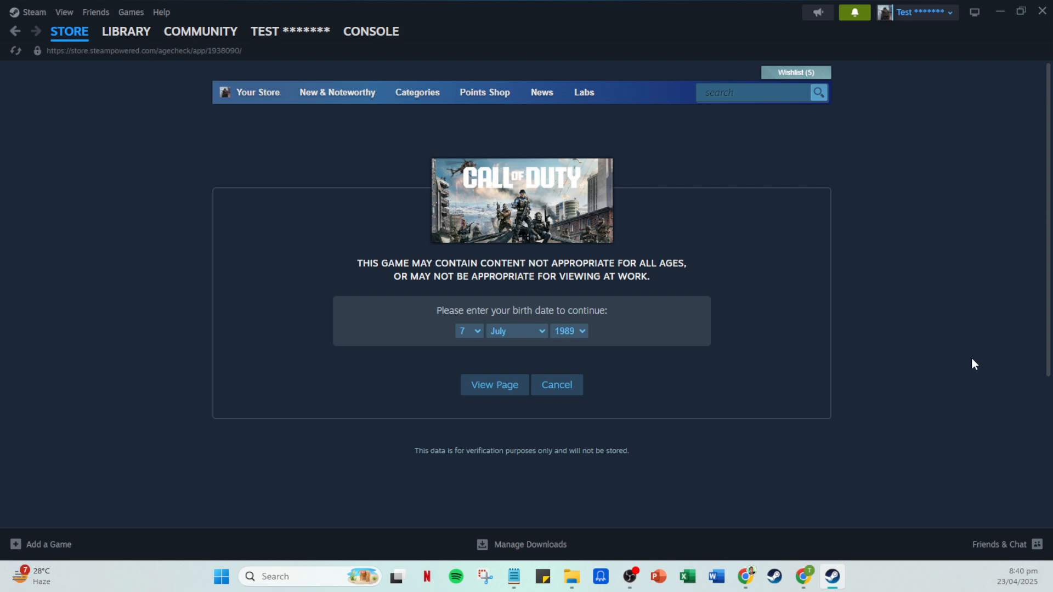